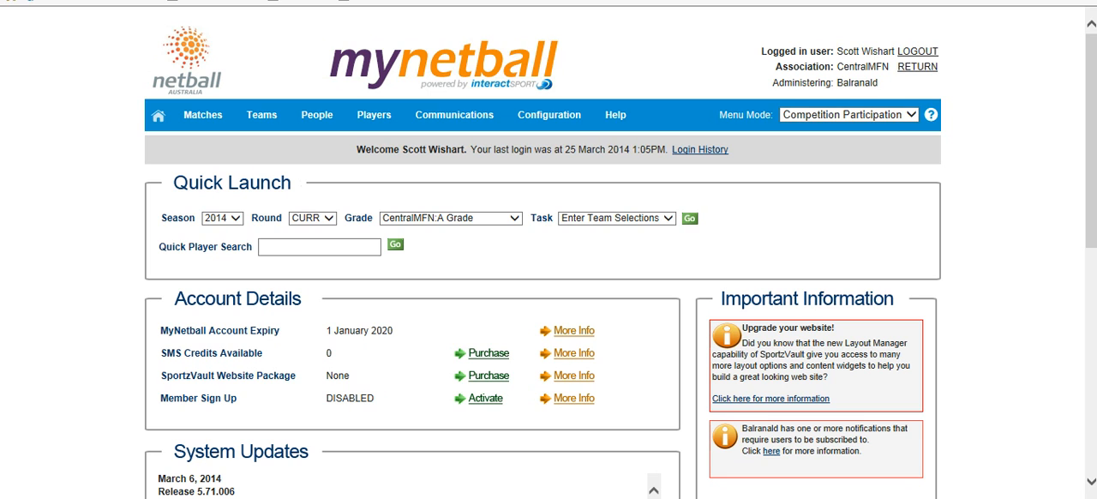
Open the Matches menu from the MyNetball home page.
click(202, 115)
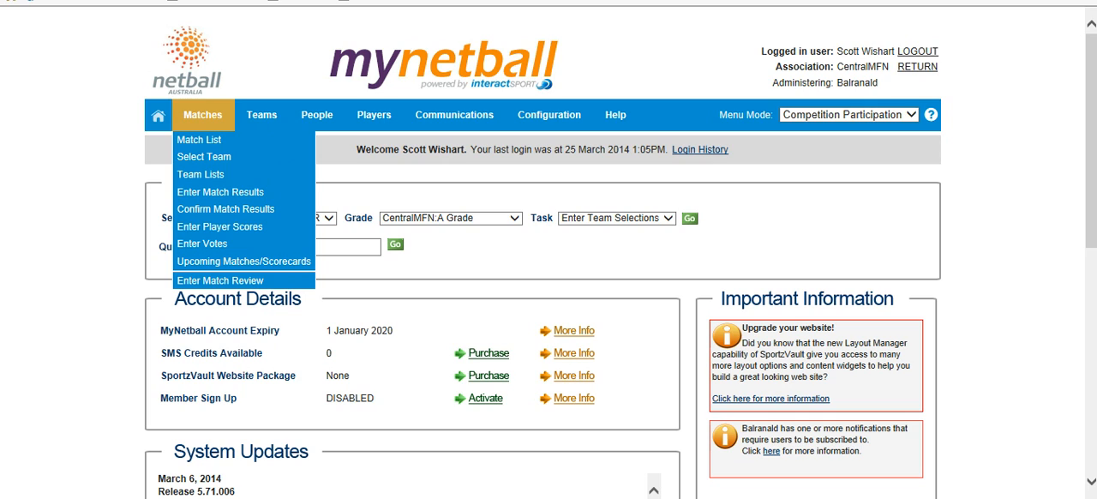
mouse_move(204, 156)
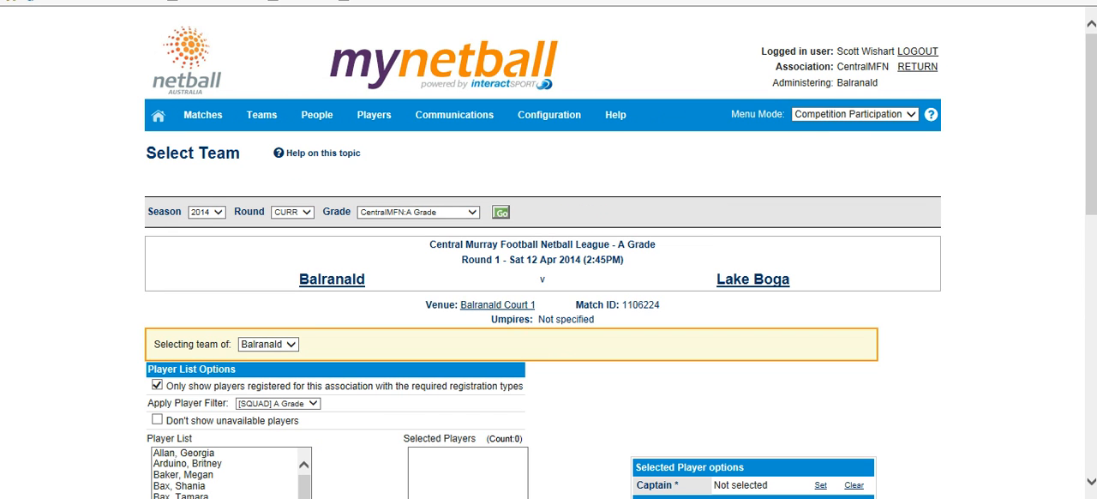
scroll(down, 3)
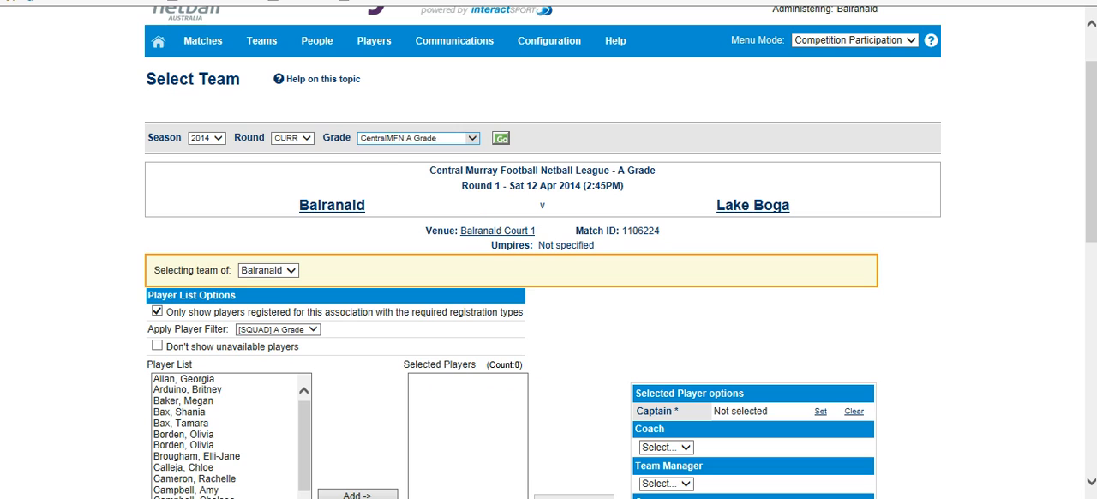
click(418, 137)
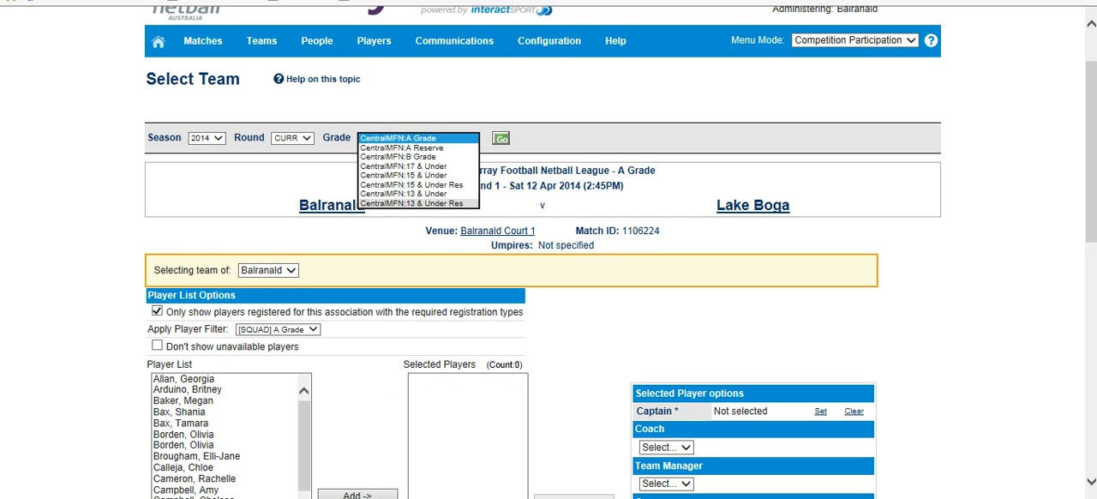
click(414, 137)
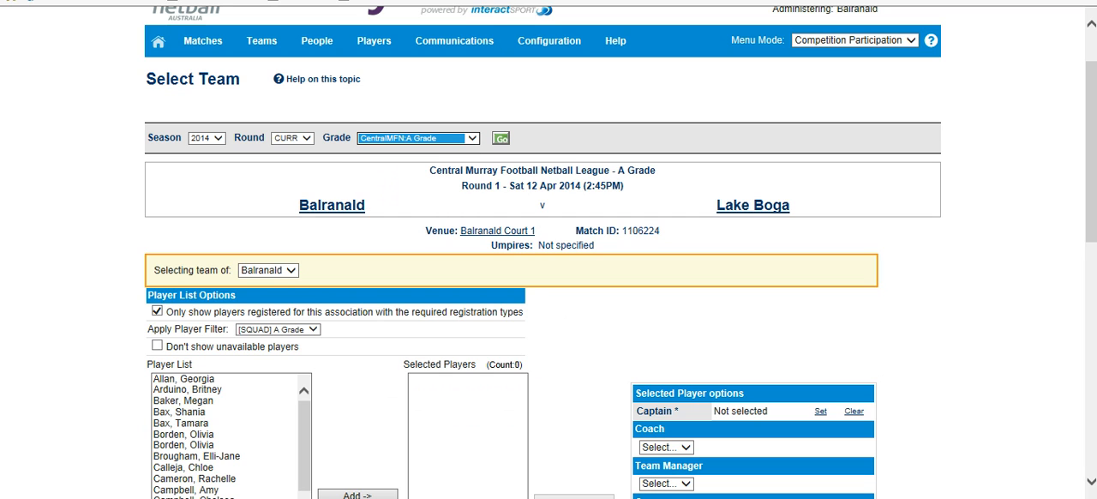
scroll(down, 3)
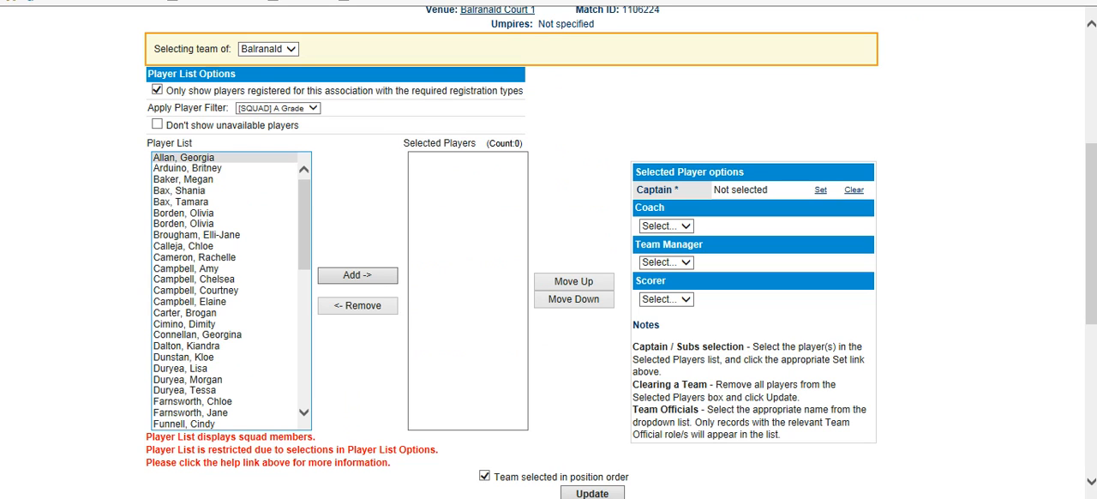
Add nine Balranald squad players, Allan through Calleja, to the Selected Players list.
click(196, 257)
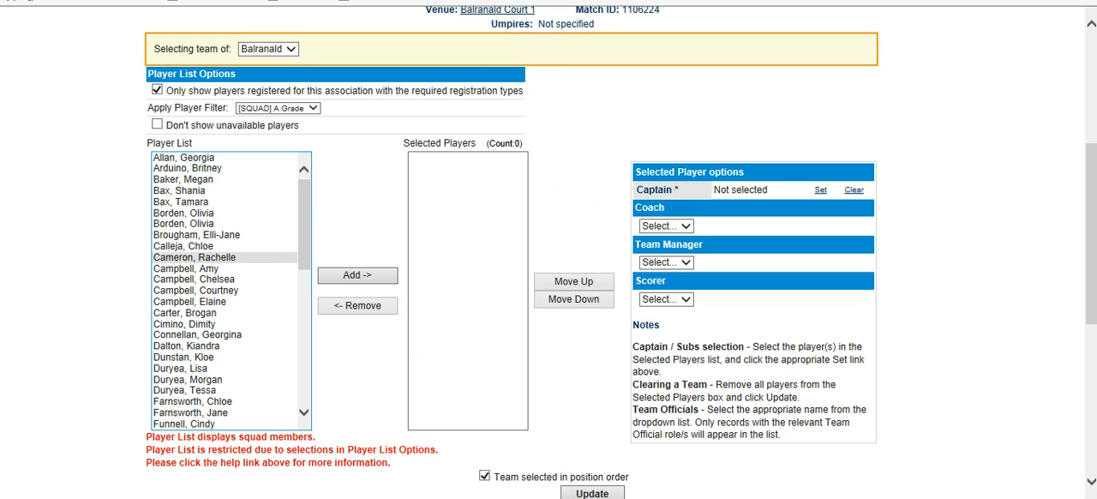
click(184, 156)
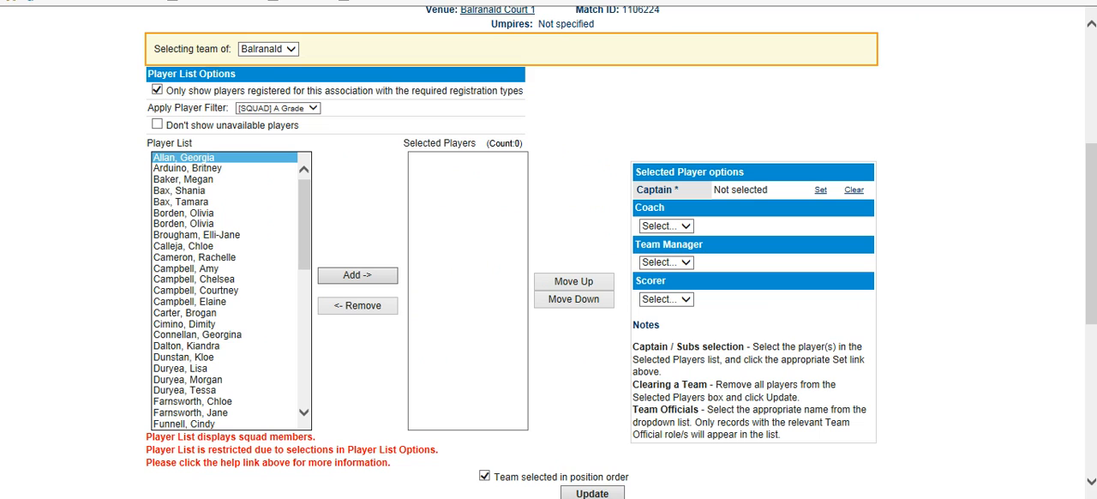
click(356, 274)
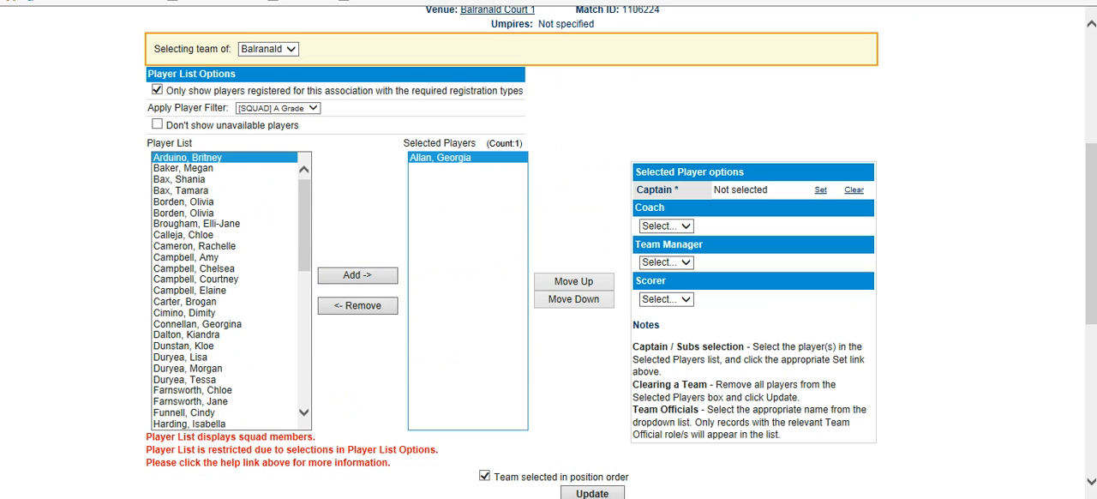
click(357, 274)
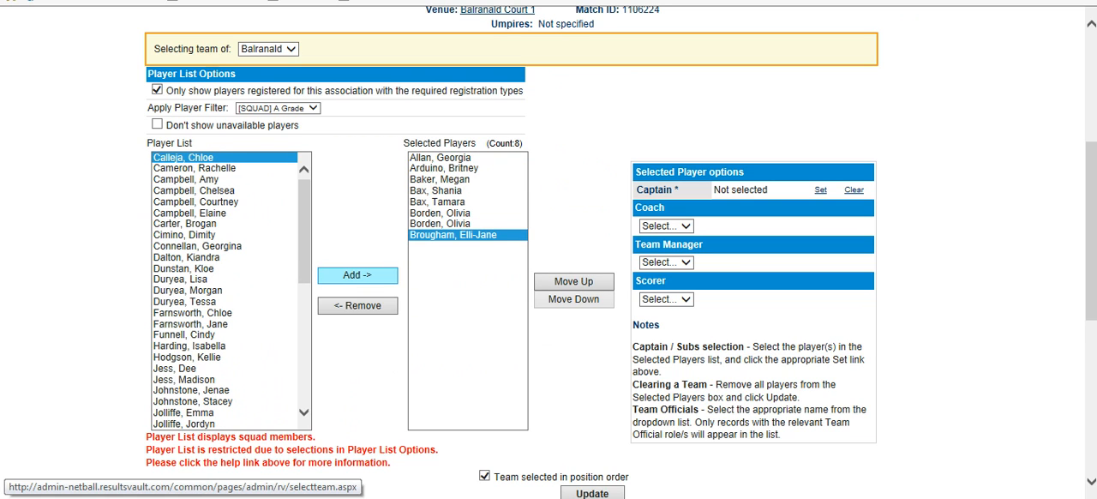
click(357, 275)
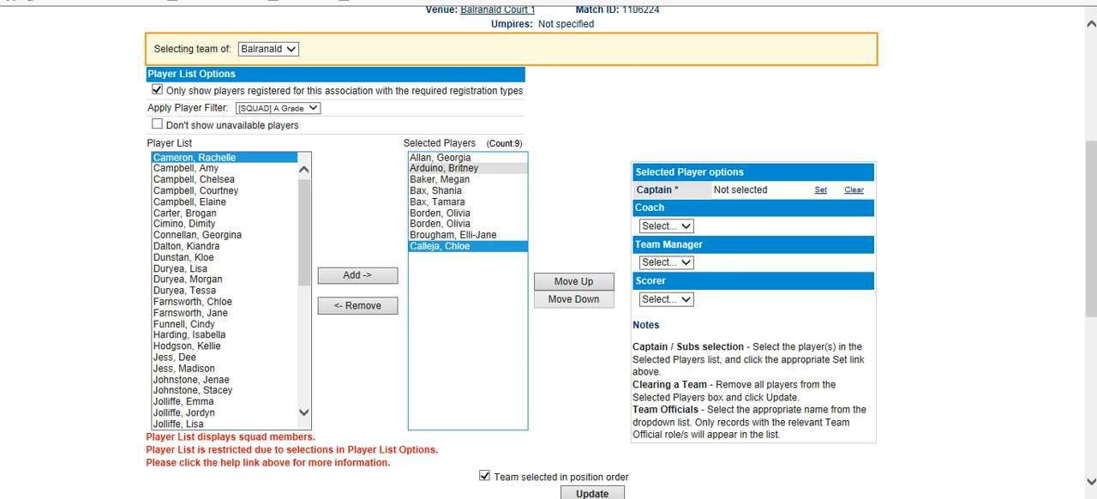
click(455, 235)
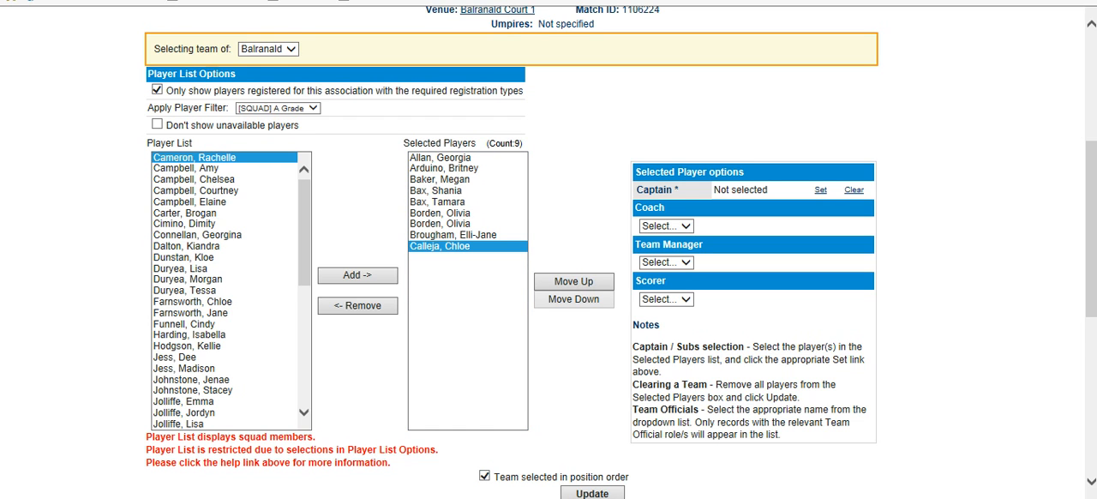
scroll(down, 3)
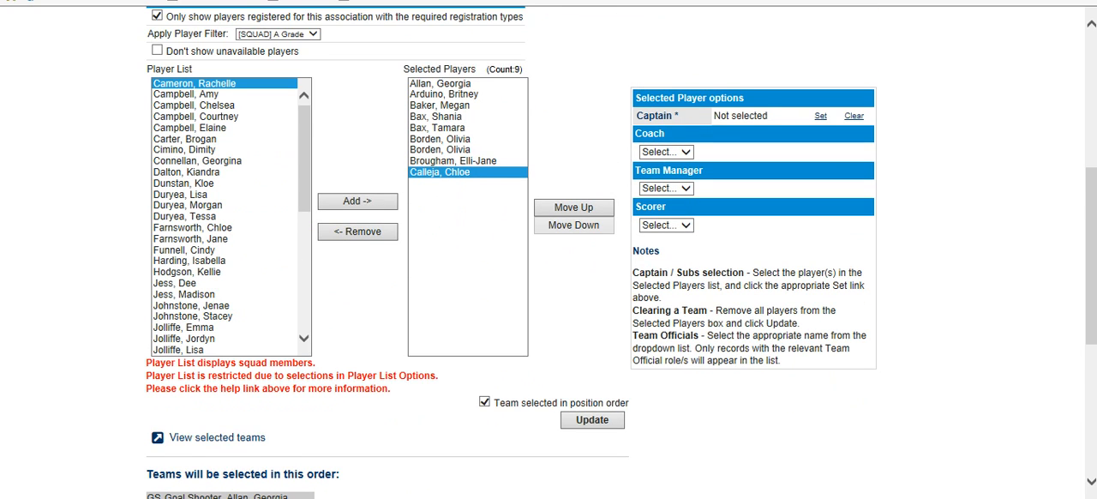
Update the nine-player team and accept the 'no captain selected' warning.
scroll(down, 3)
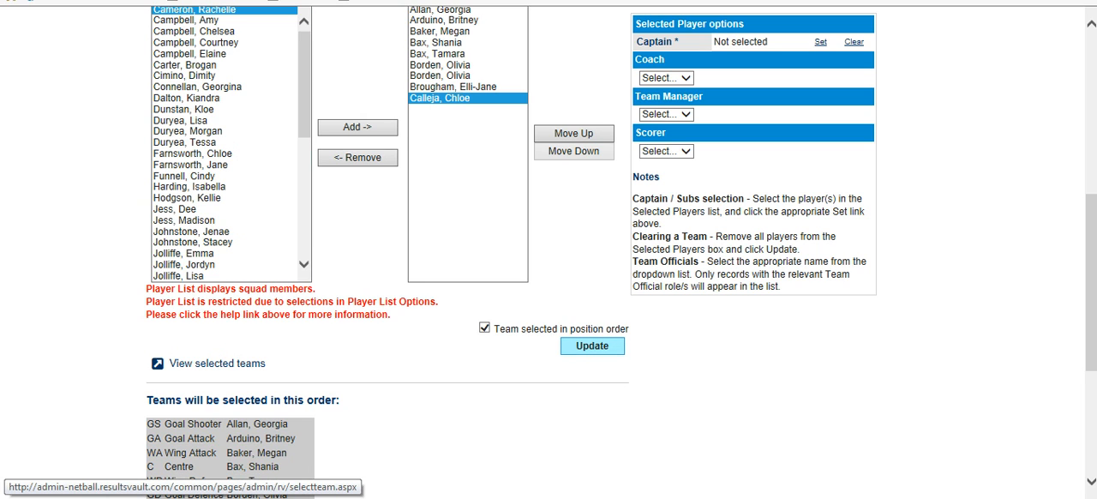
click(593, 346)
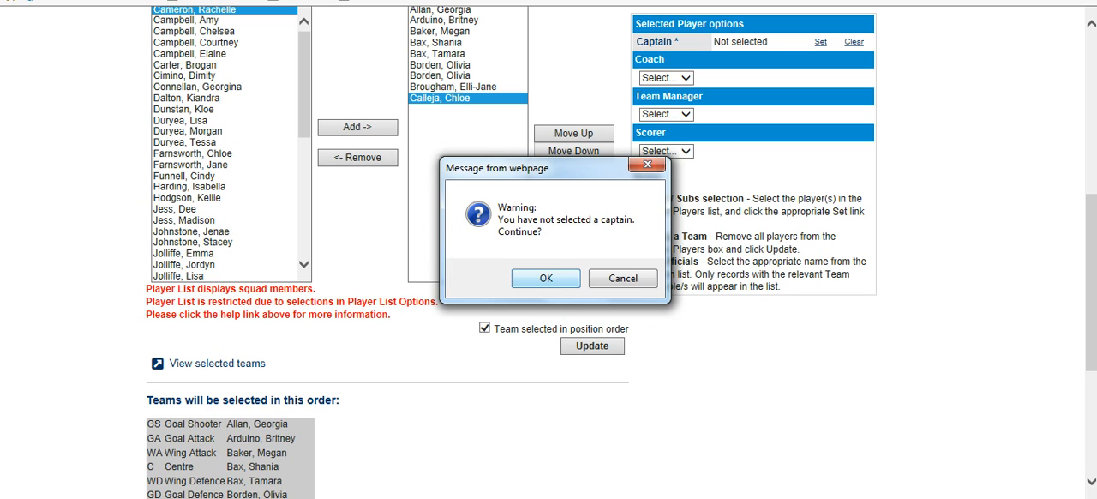
click(545, 277)
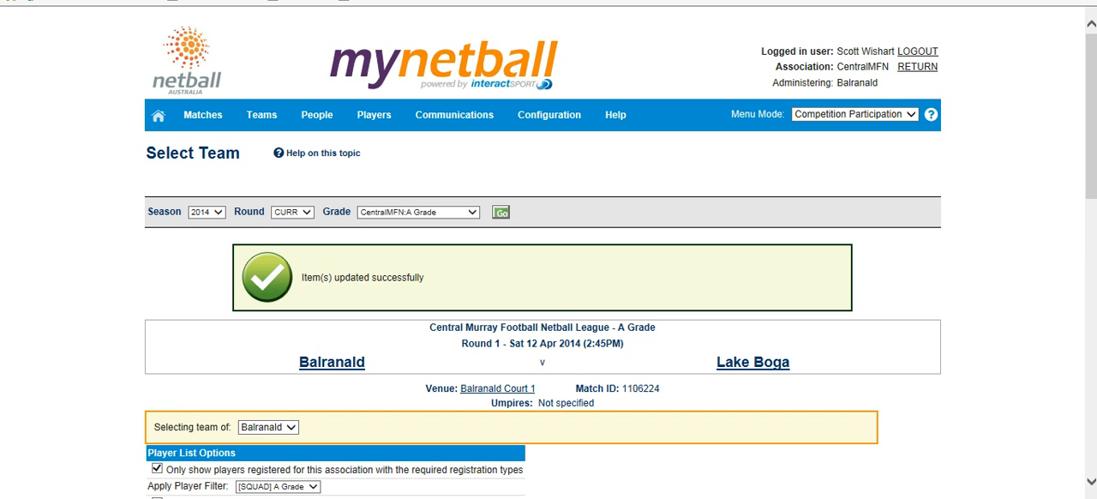
scroll(down, 3)
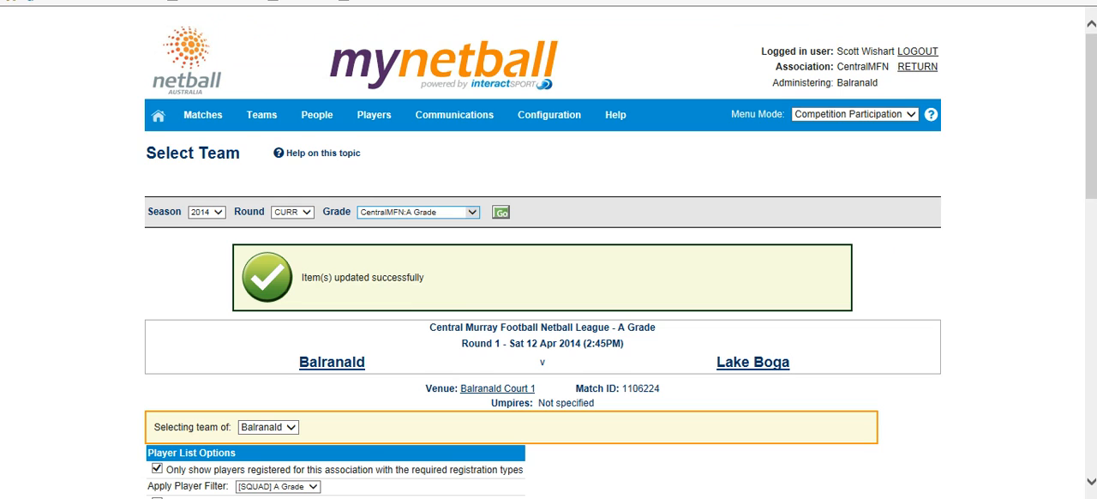
click(418, 213)
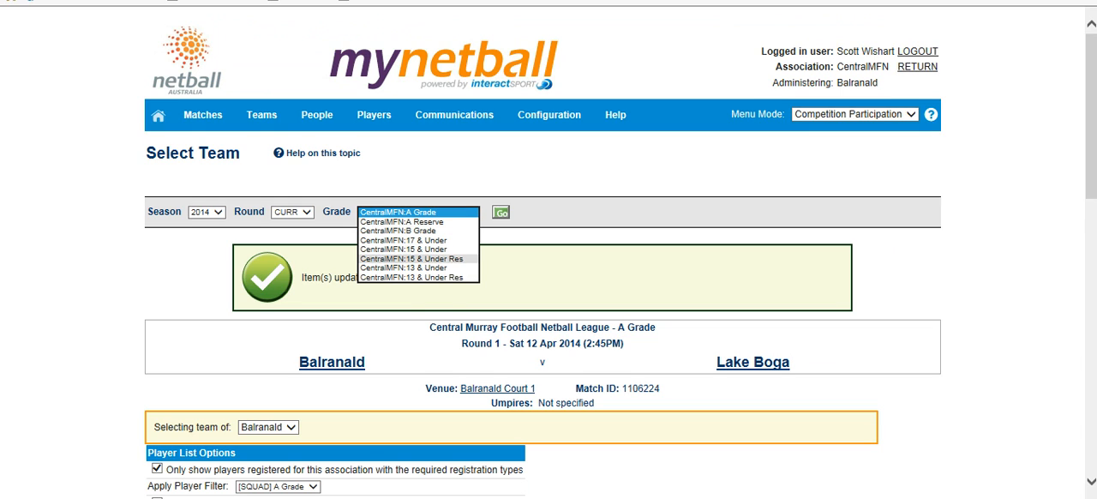
Keep CentralMFN A Grade and go to Enter Match Results for Balranald v Lake Boga.
click(408, 213)
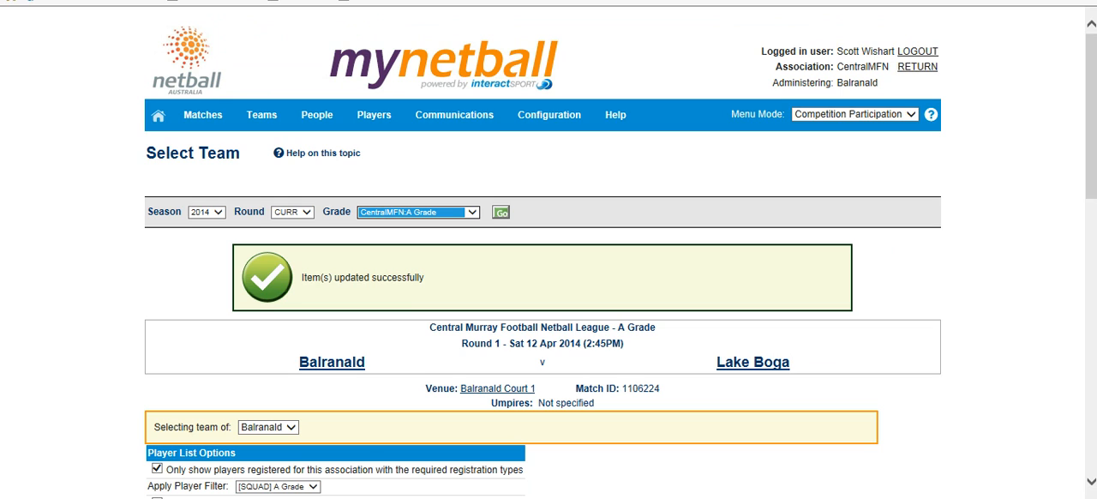
click(202, 115)
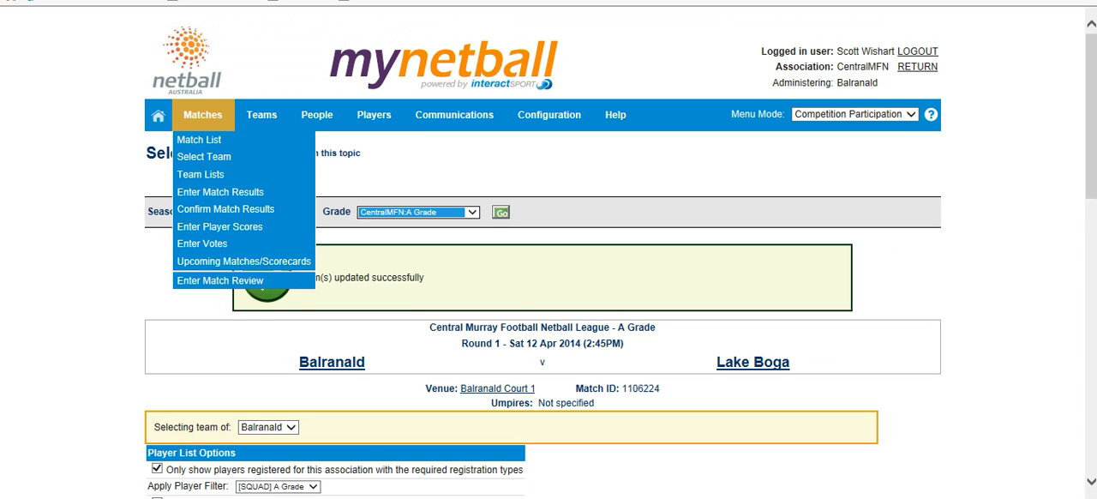
mouse_move(219, 192)
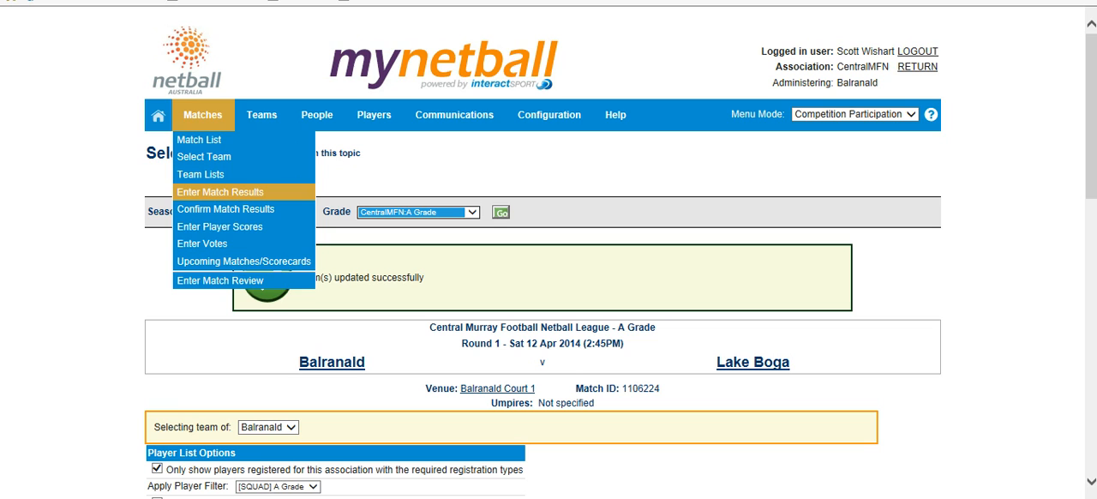
click(219, 192)
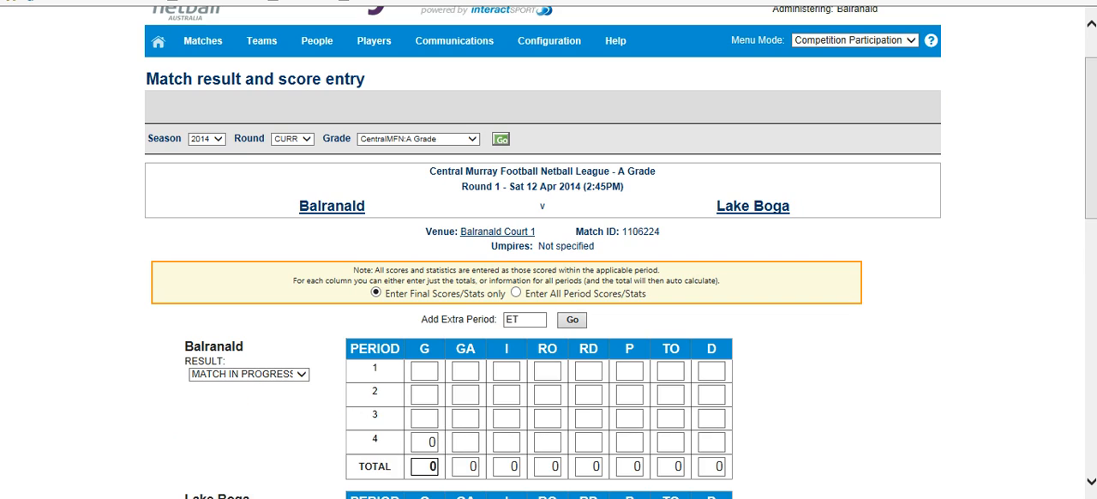
click(373, 293)
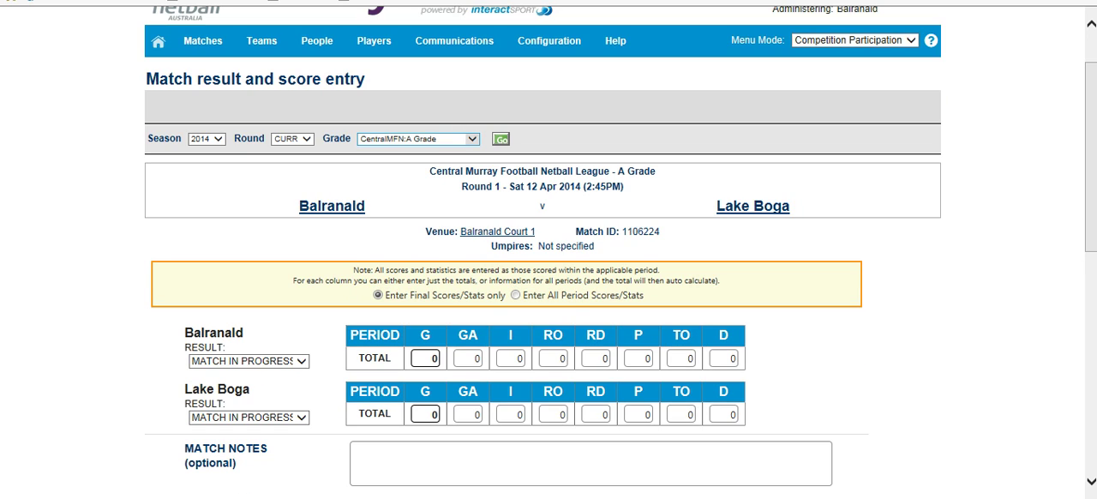
Choose 'Enter All Period Scores/Stats' and accept the entry-mode warning.
scroll(down, 3)
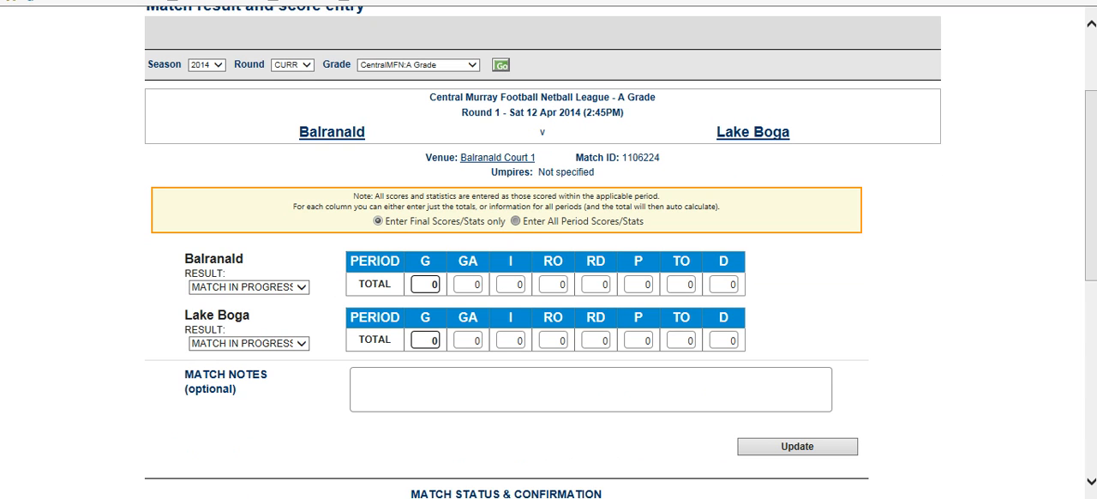
click(516, 222)
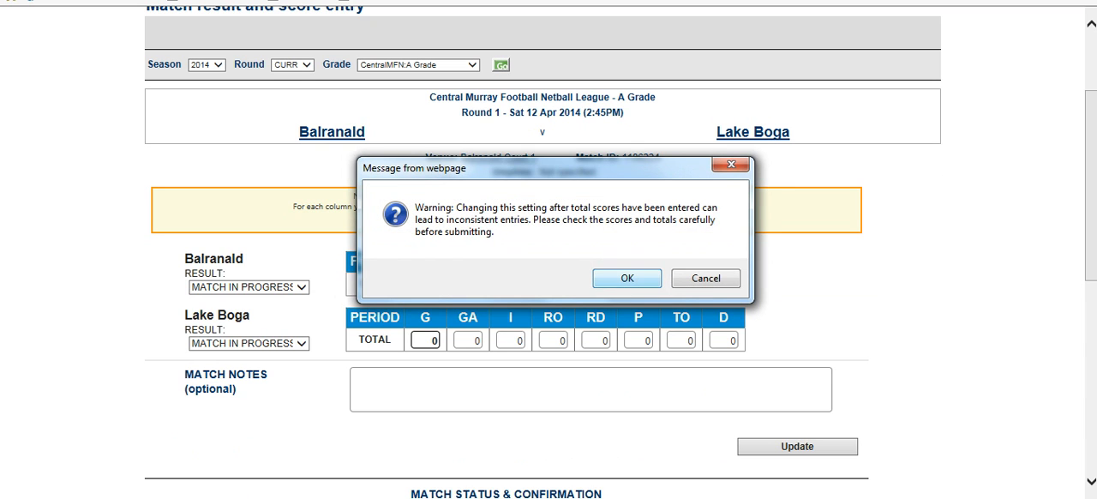
click(627, 278)
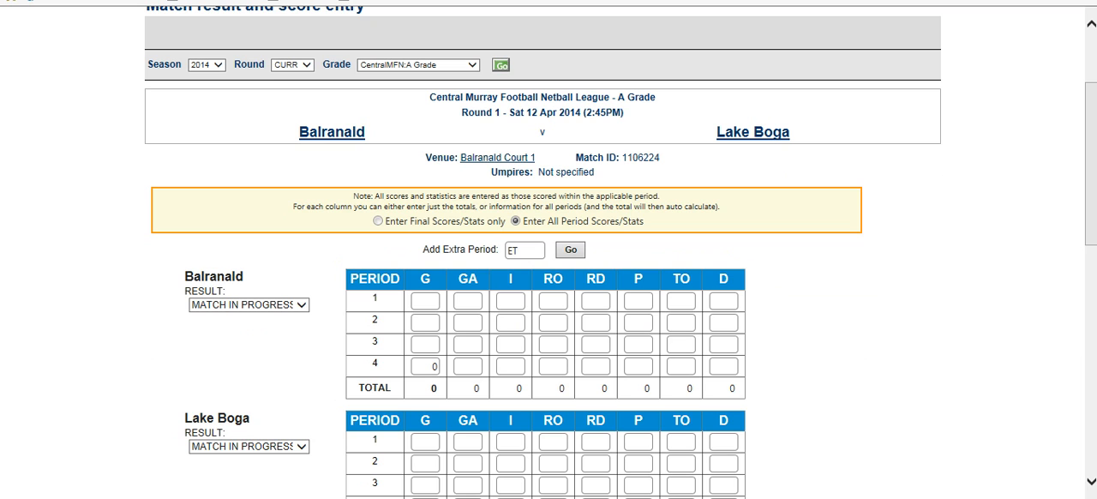
scroll(down, 3)
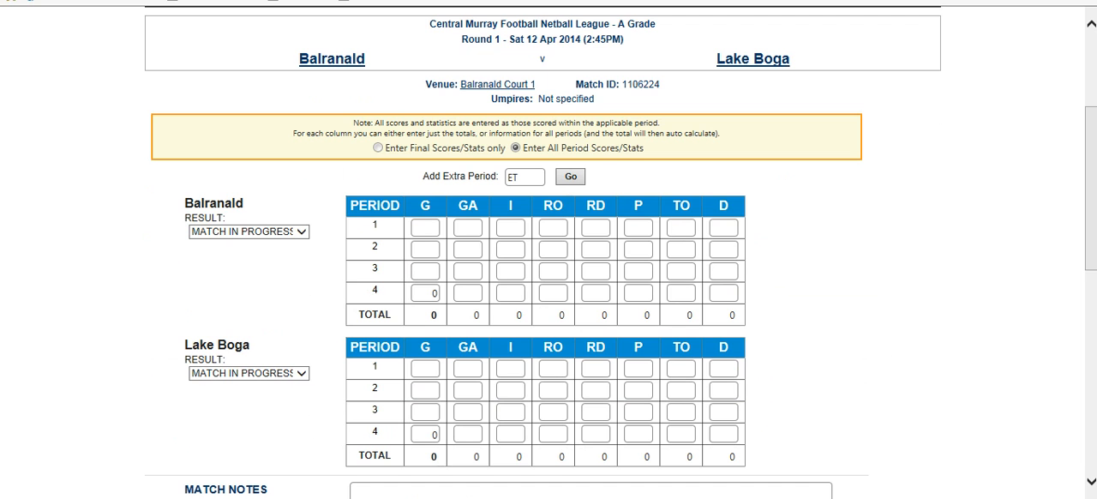
scroll(down, 3)
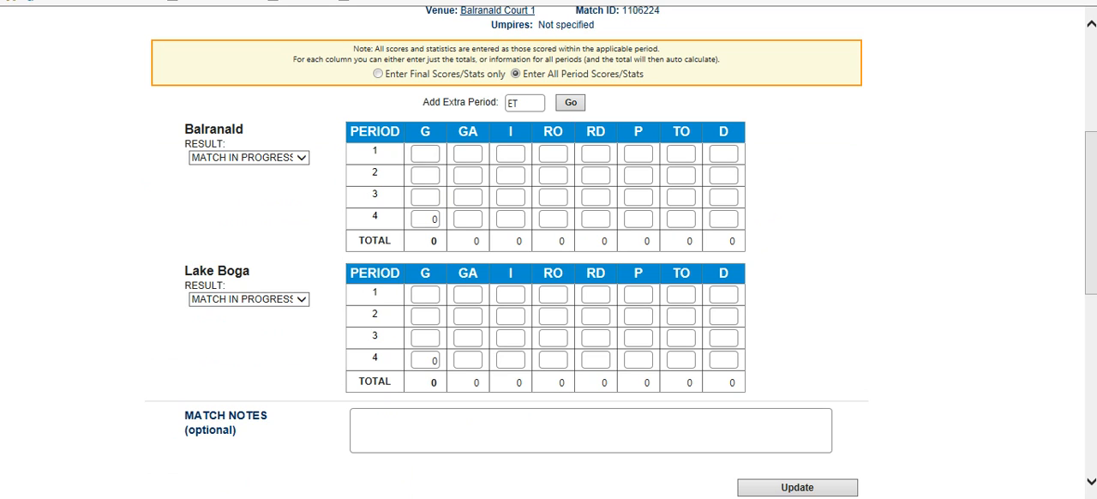
Enter Balranald's period goals 10, 10, 10, 20 for a total of 50.
click(425, 152)
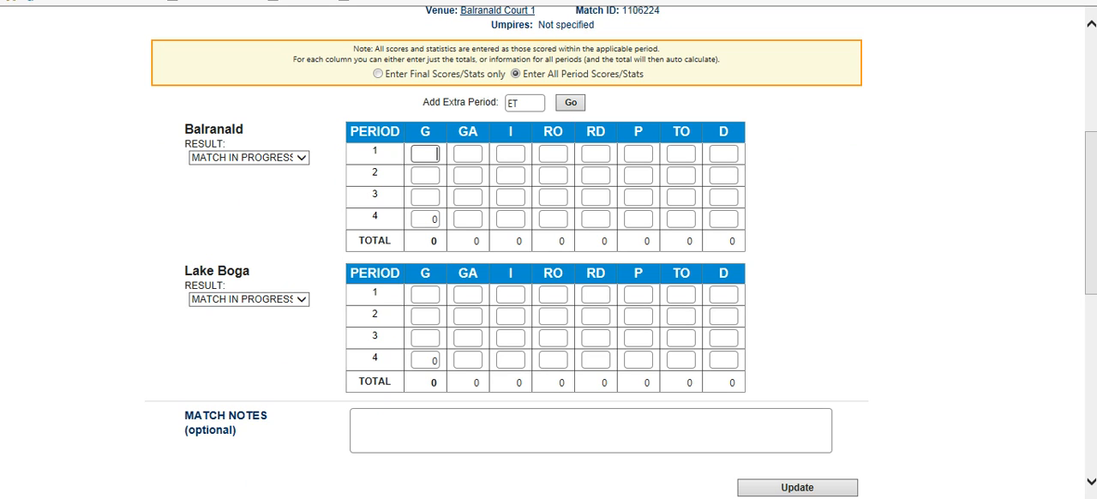
text(10)
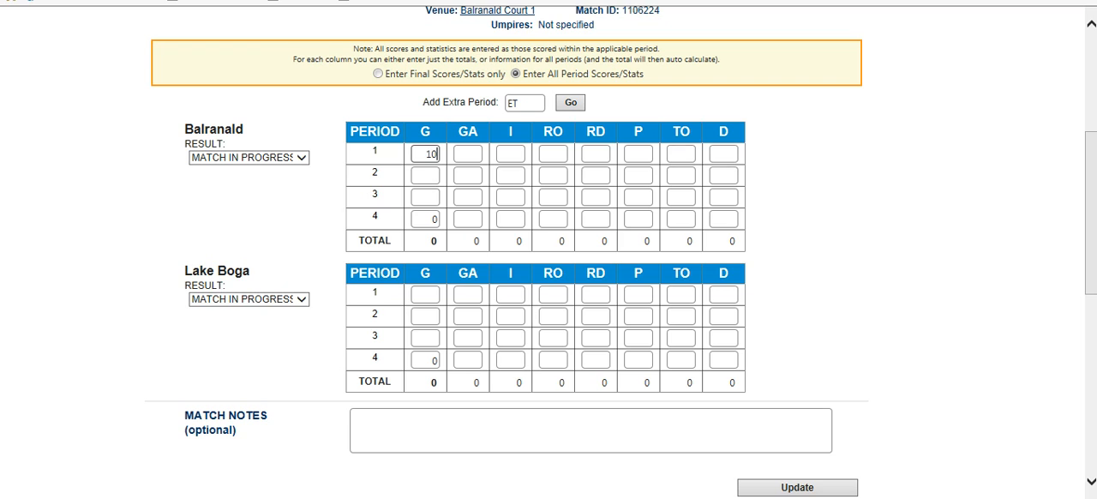
text(10)
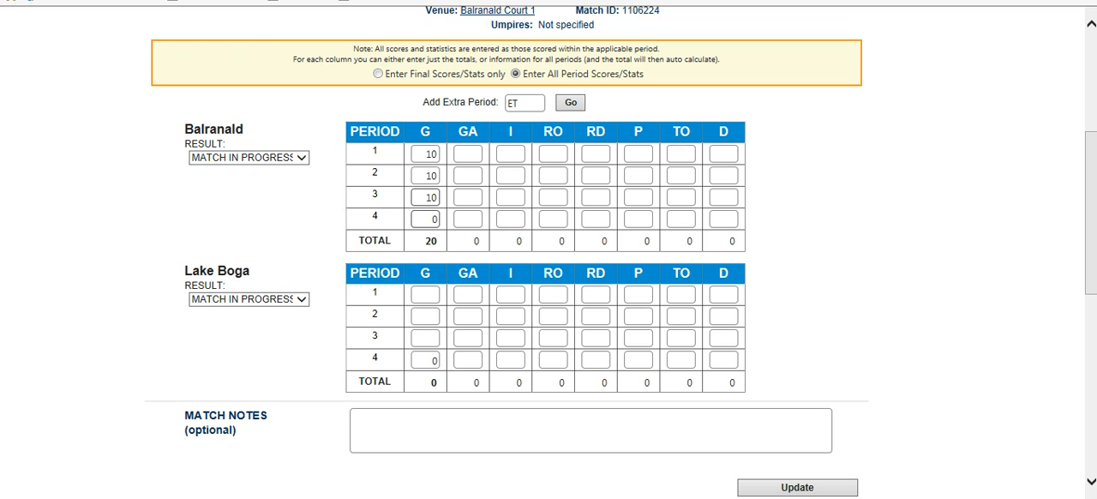
text(200)
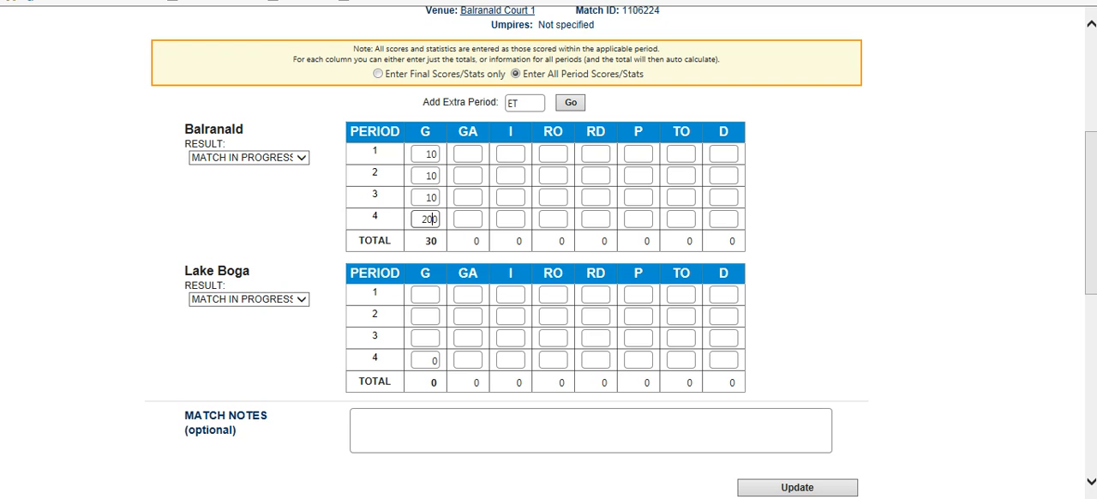
key(Backspace)
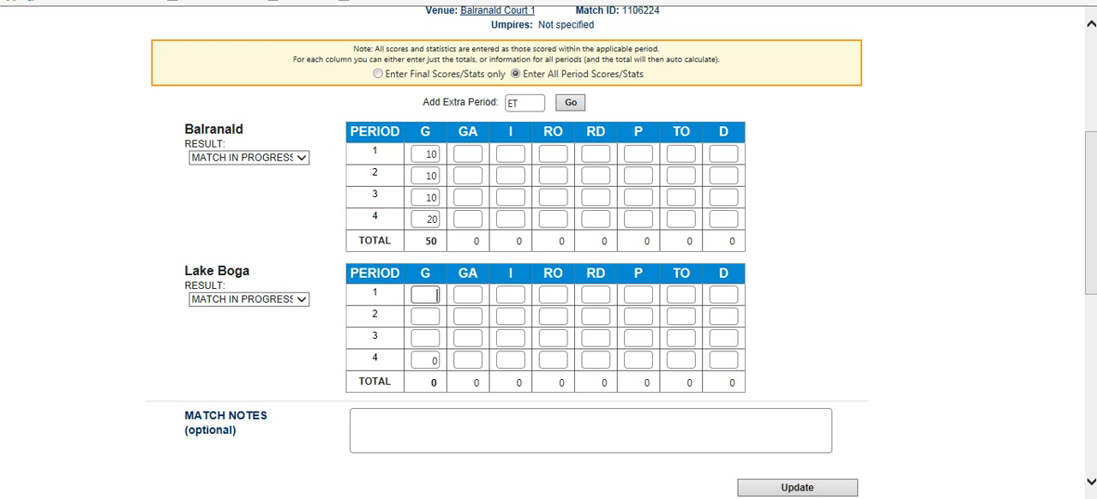
Enter Lake Boga's period goals of 10 each for a total of 40.
text(10)
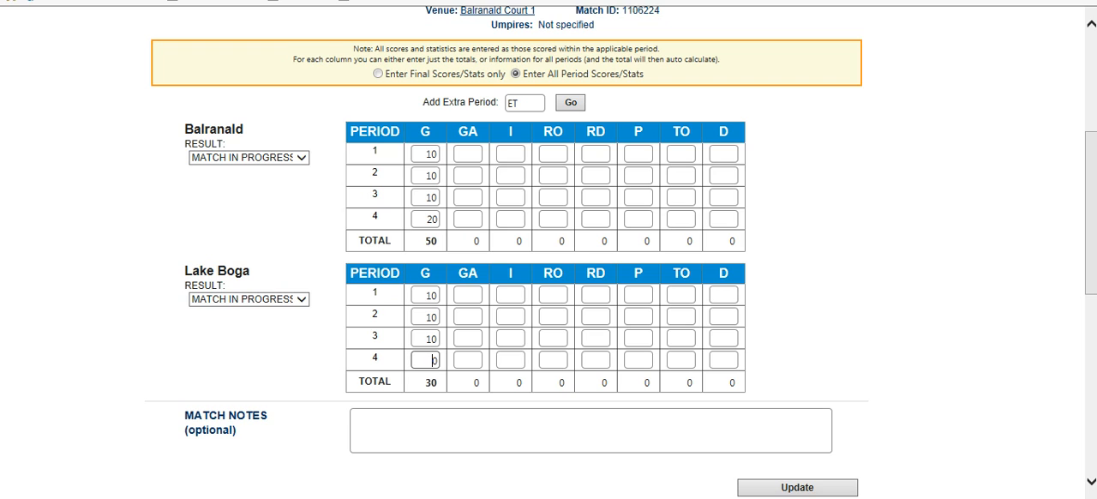
text(1)
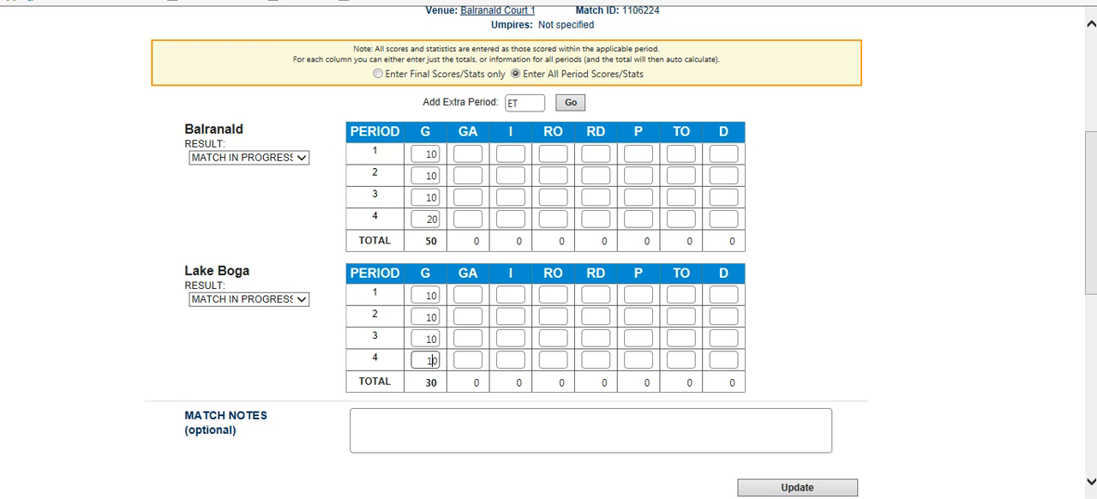
text(10)
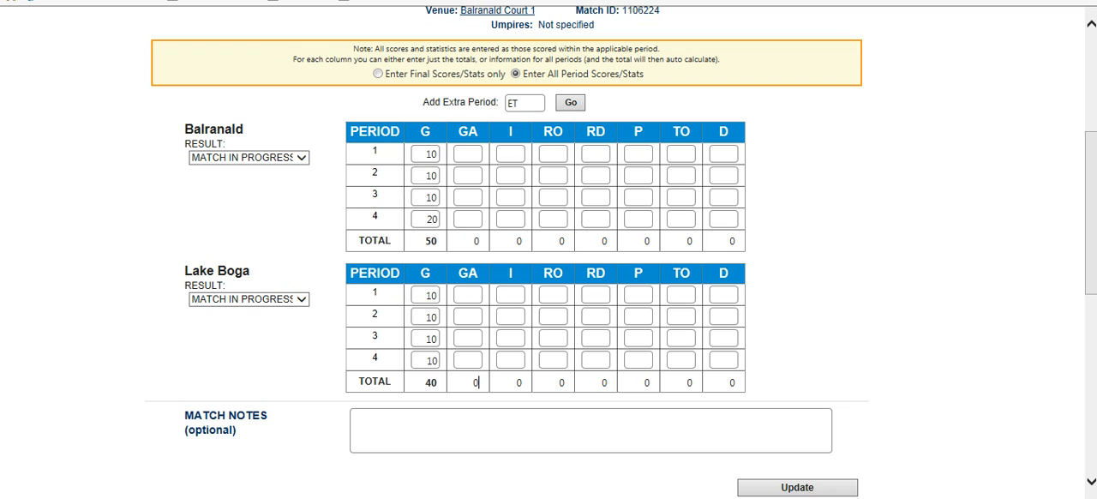
click(247, 158)
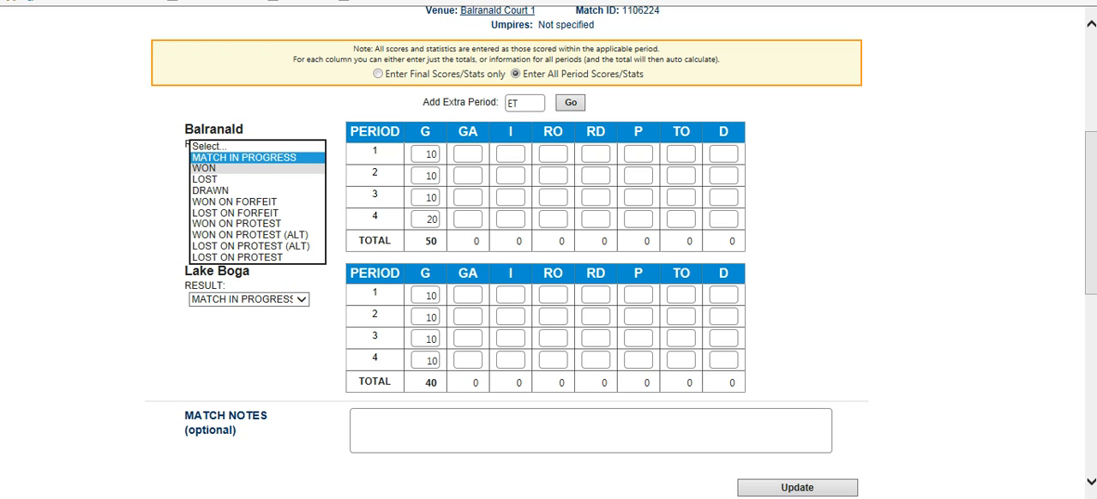
Set Balranald to WON and Lake Boga to LOST, then update and confirm the 50–40 result.
click(204, 168)
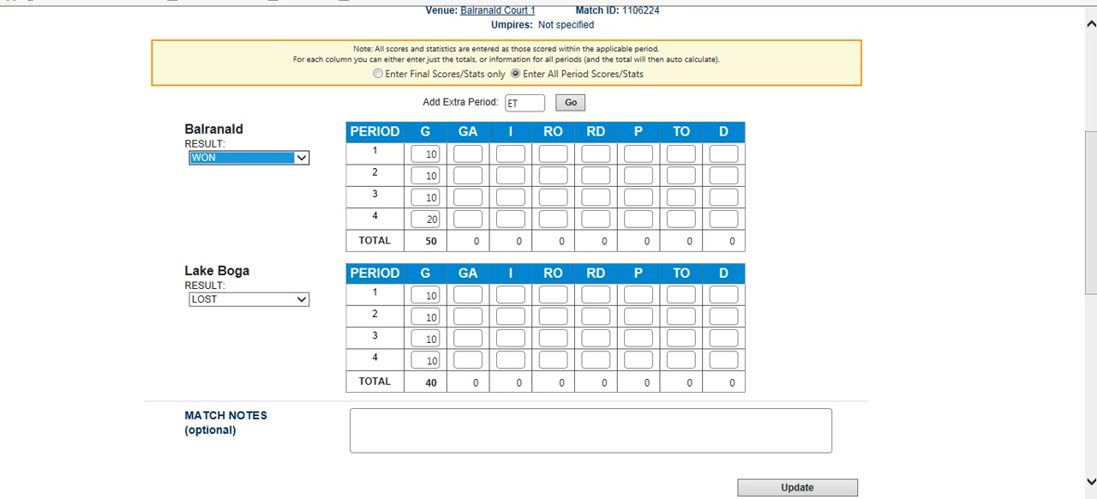
scroll(down, 3)
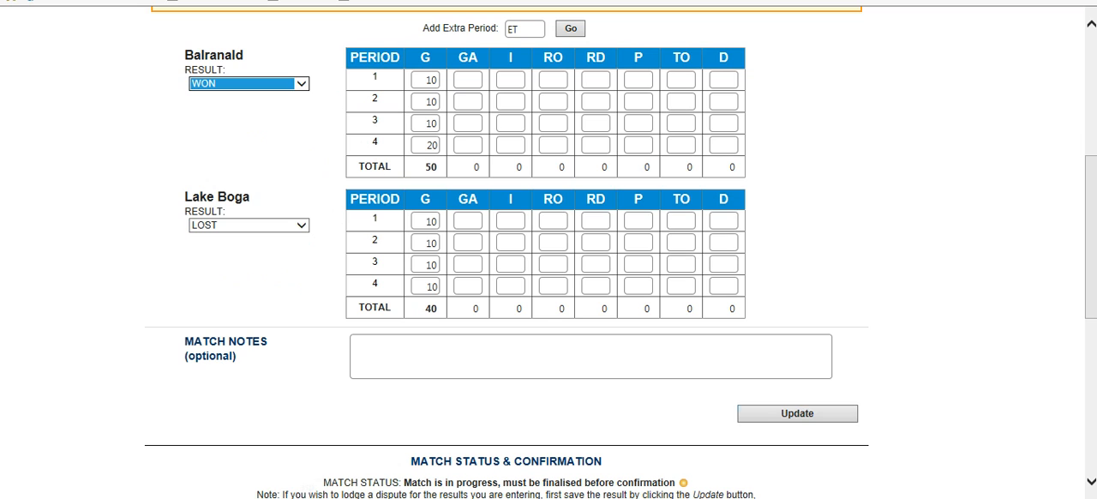
click(796, 411)
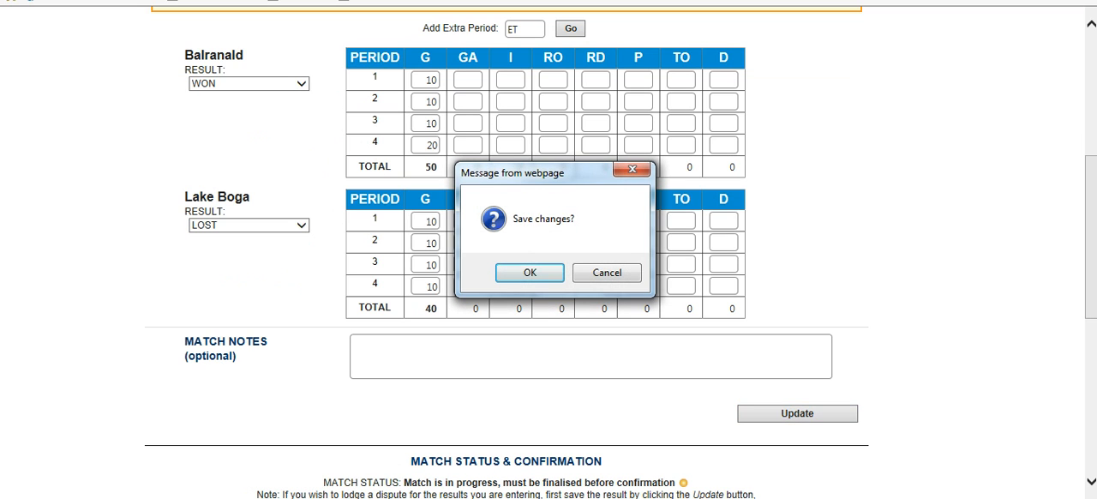
click(528, 271)
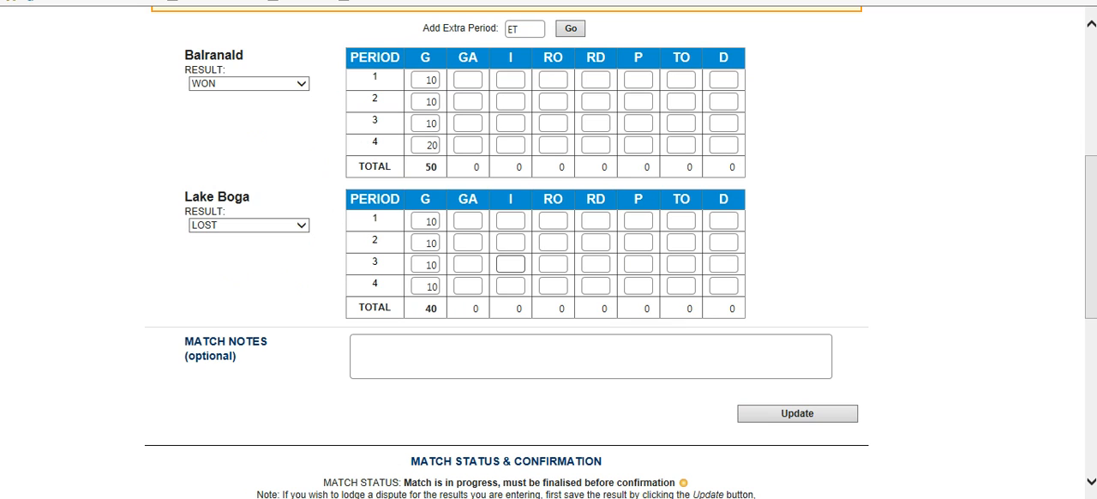
click(795, 413)
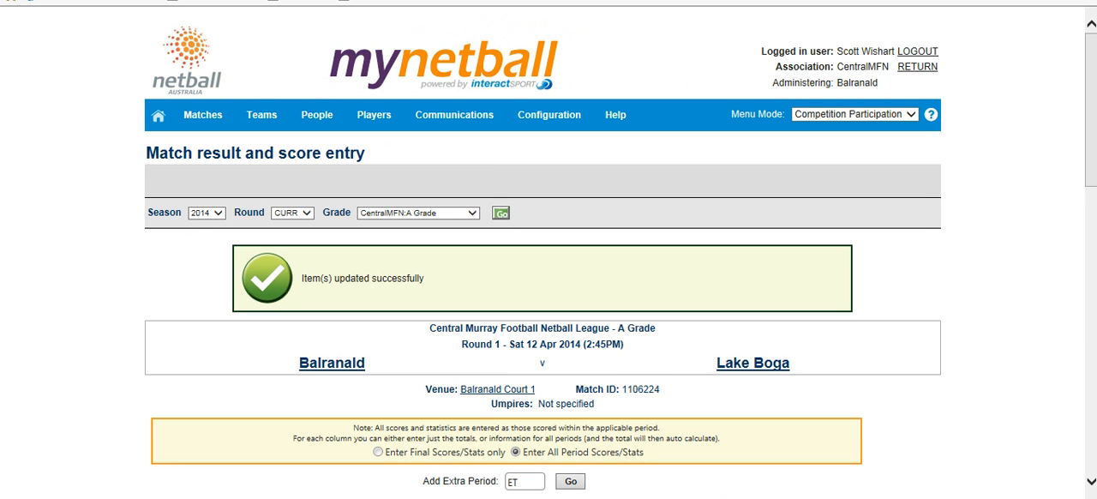
scroll(down, 3)
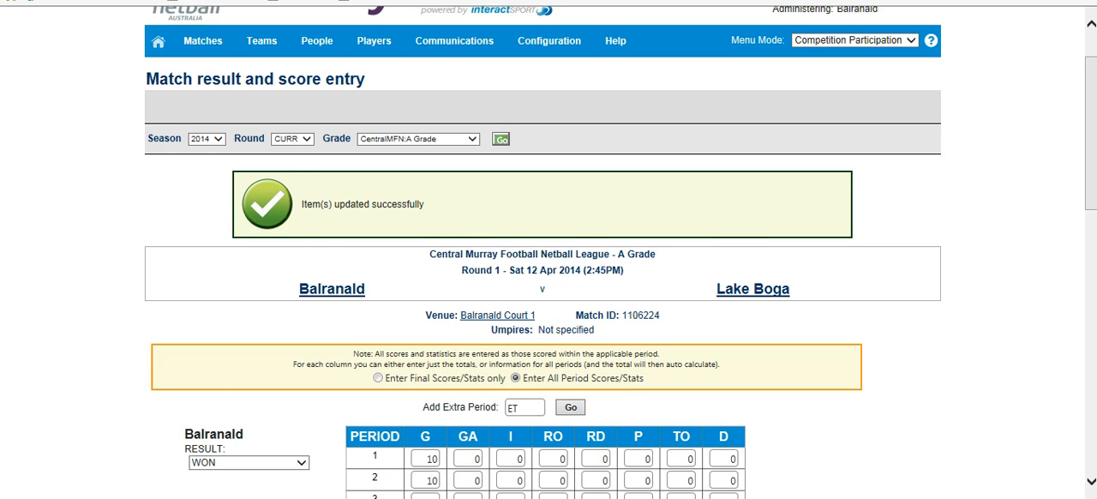
scroll(down, 3)
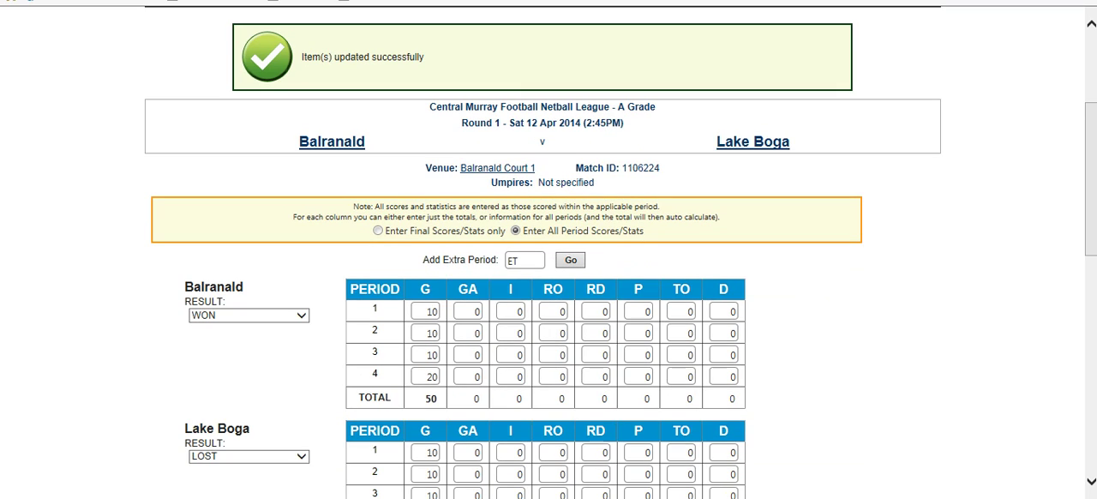
scroll(up, 3)
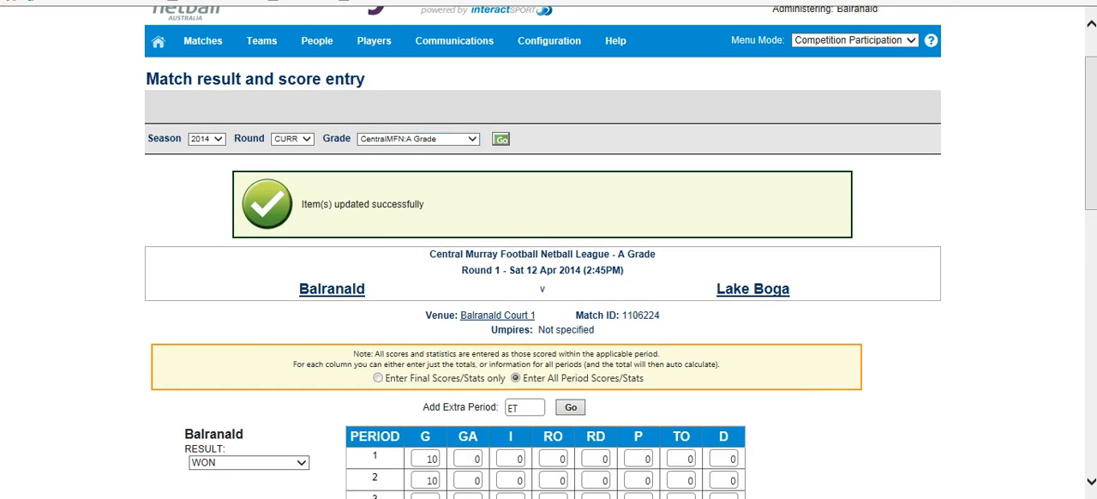